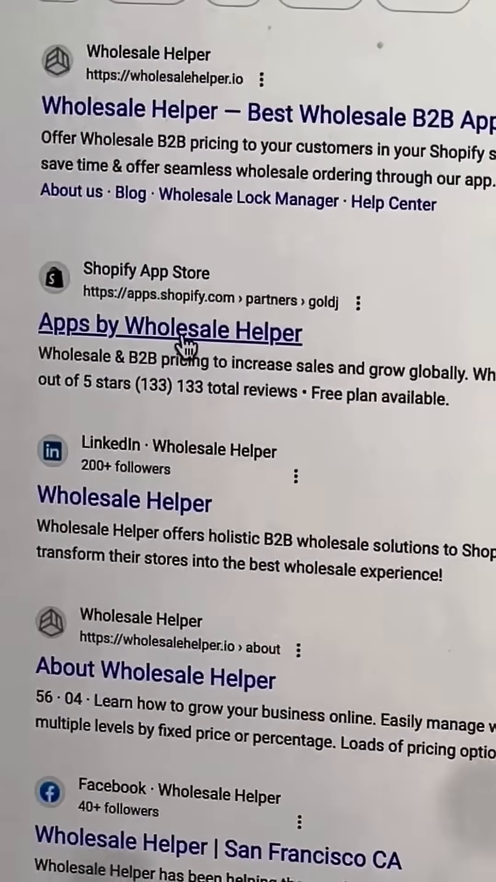
# - Open the 'Apps by Wholesale Helper' Shopify App Store result from Google Search
pyautogui.click(171, 330)
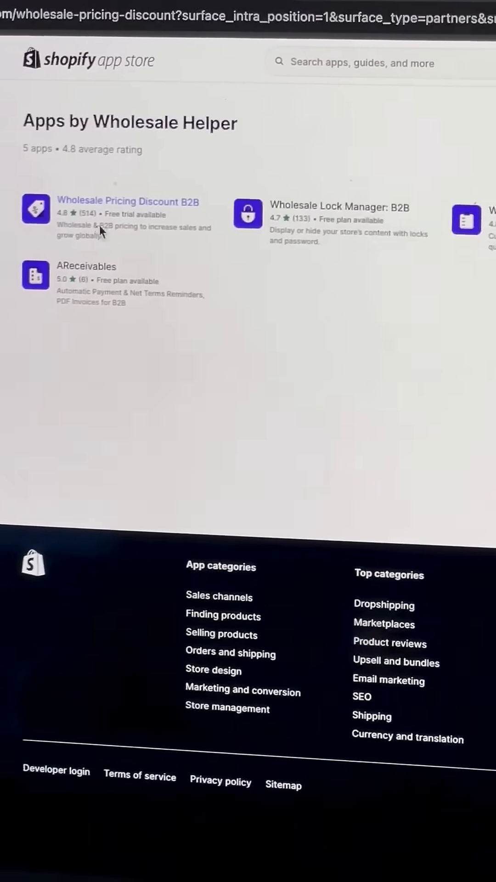
# - Open the Wholesale Pricing Discount B2B app page from the listing
pyautogui.click(128, 202)
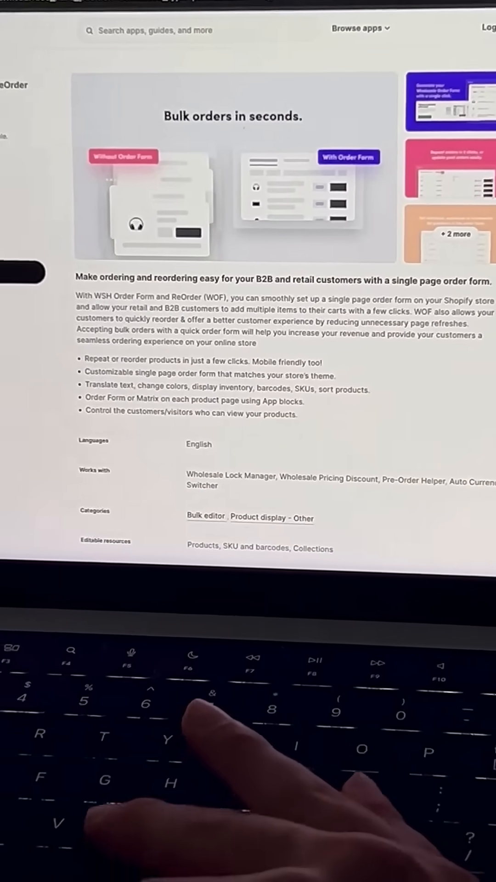
# - Open the AReceivables app page and scroll through its details
pyautogui.scroll(-3)
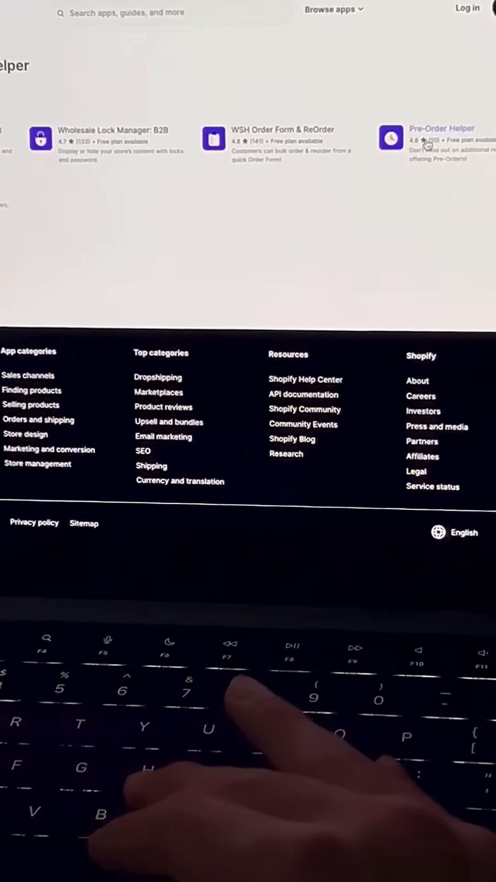
pyautogui.click(442, 129)
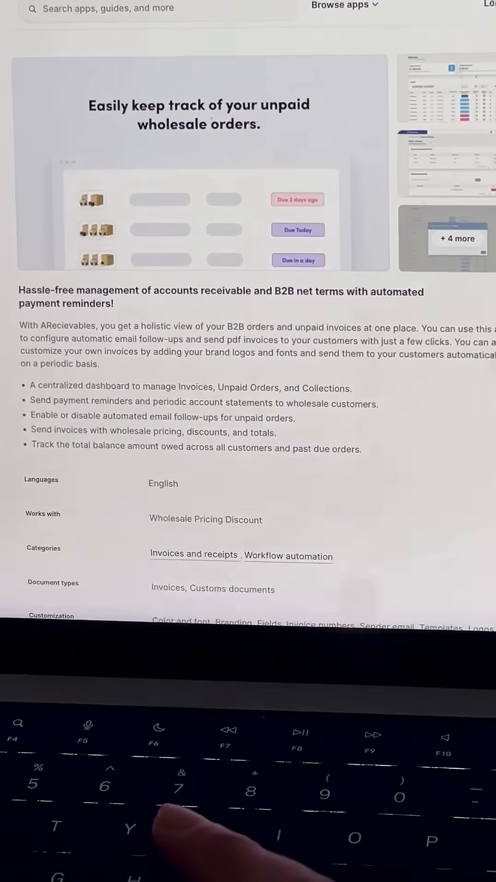
pyautogui.scroll(-3)
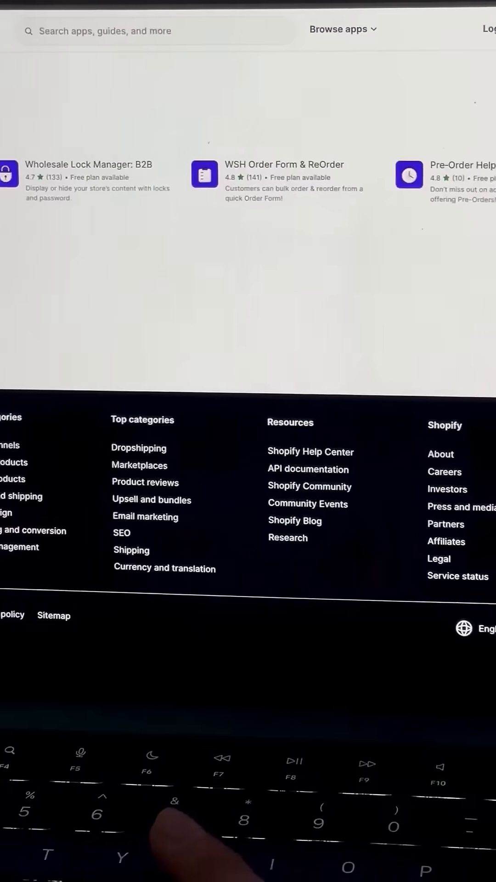